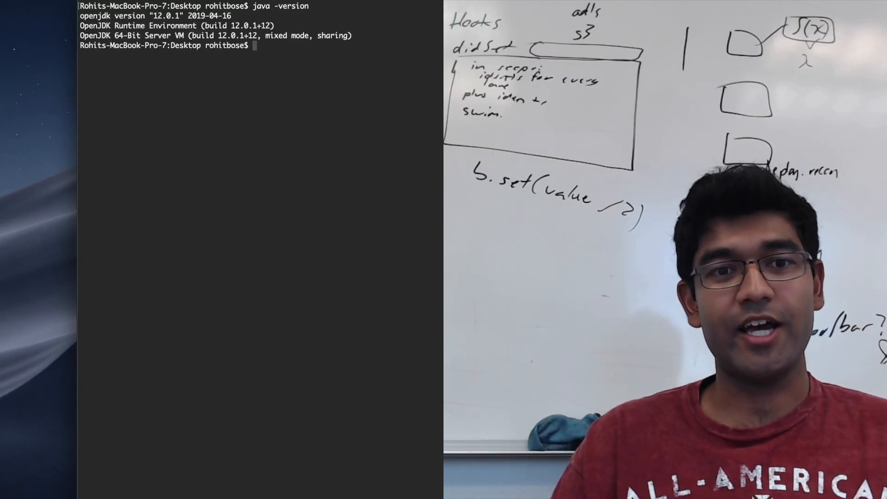
Step: Check the installed Gradle version (5.4.1 on JVM 12.0.1) and begin a mkdir command
{"action": "type", "text": "gradle -"}
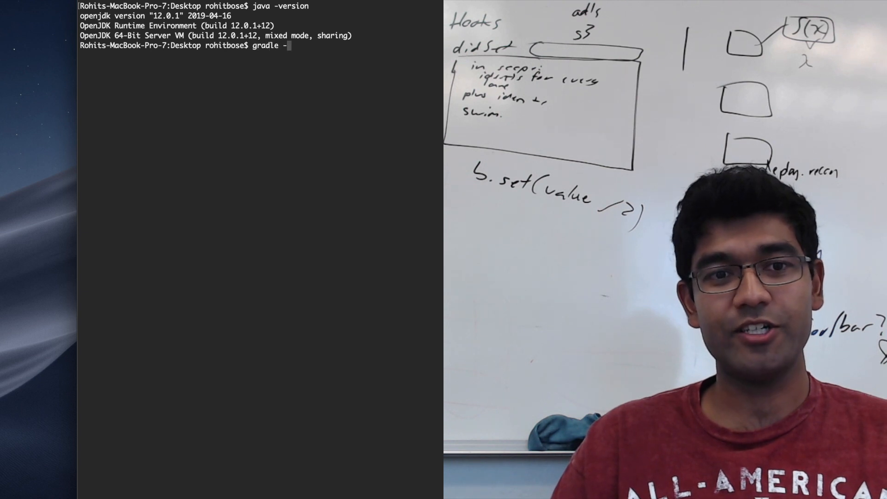
{"action": "type", "text": "version"}
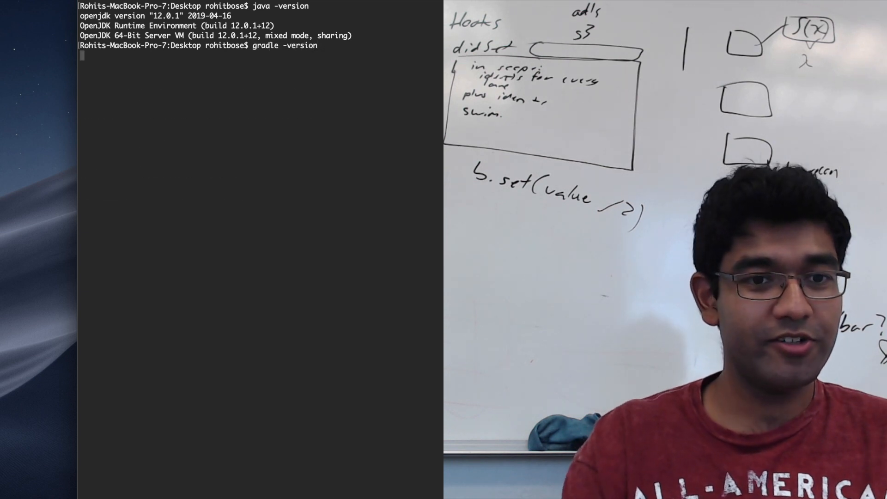
{"action": "key", "text": "Return"}
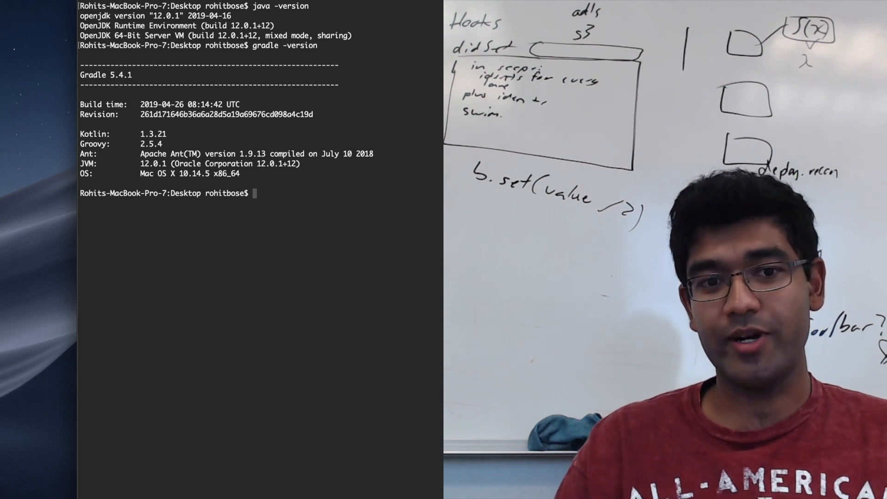
{"action": "type", "text": "mkdir sandbox; cd sandb"}
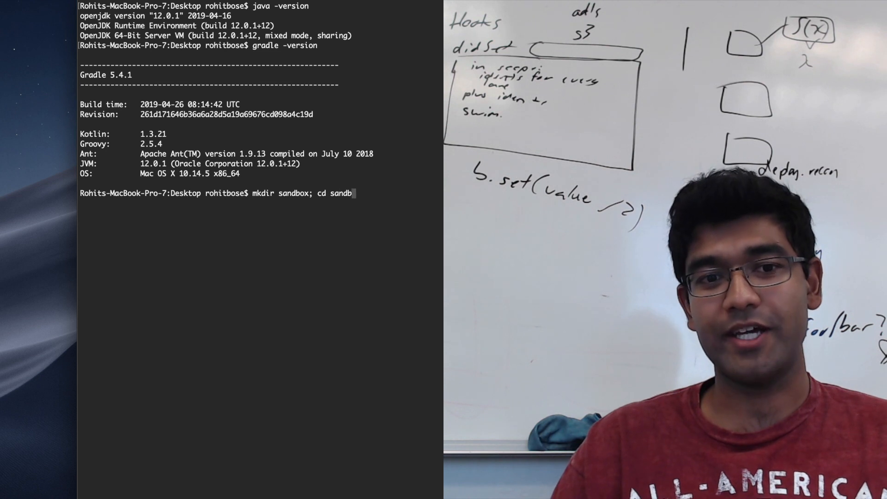
{"action": "key", "text": "Return"}
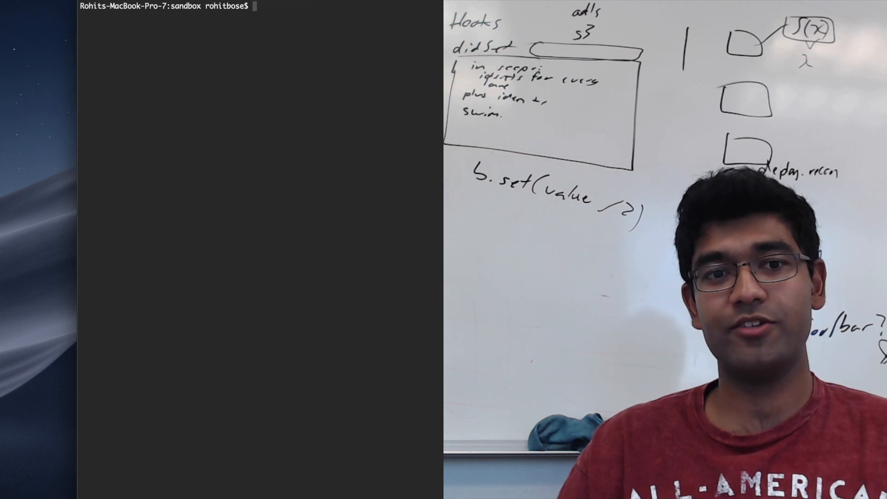
{"action": "type", "text": "git clone git@github.com:"}
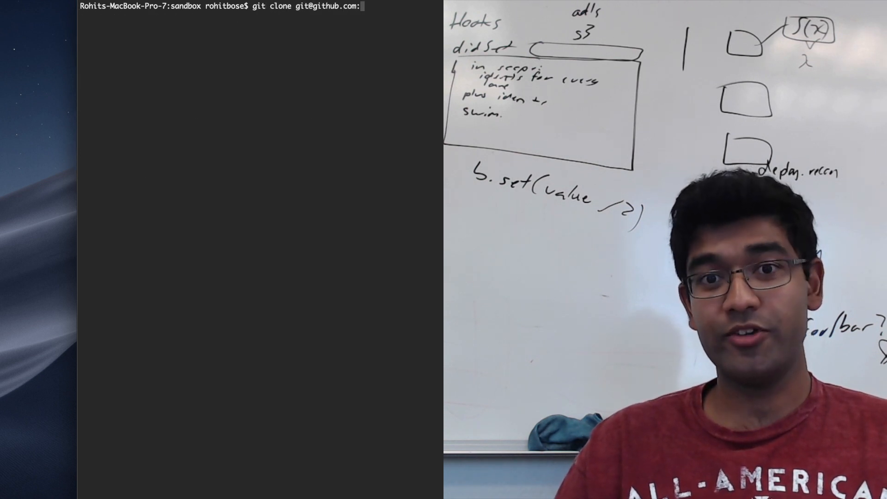
{"action": "type", "text": "swimos/"}
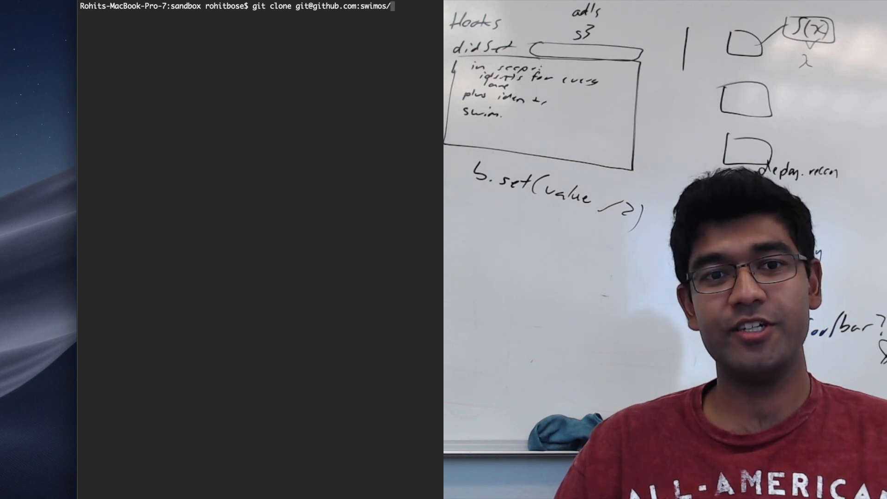
{"action": "type", "text": "cookbook"}
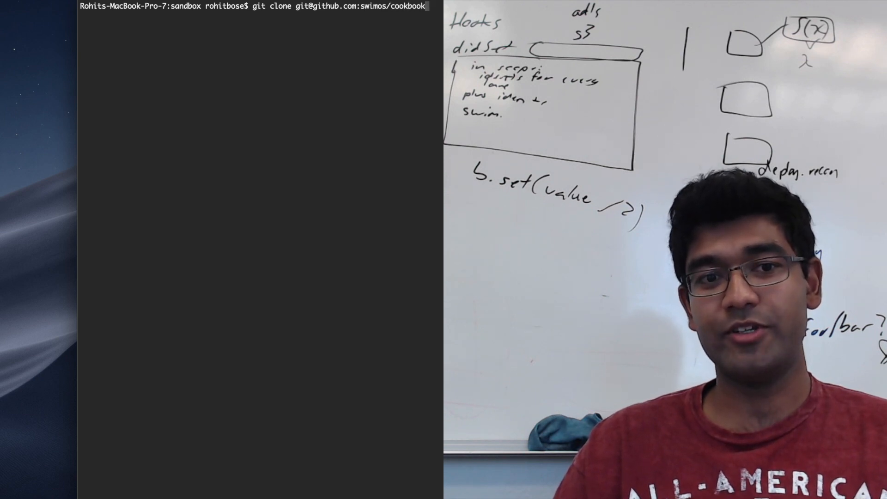
{"action": "key", "text": "Return"}
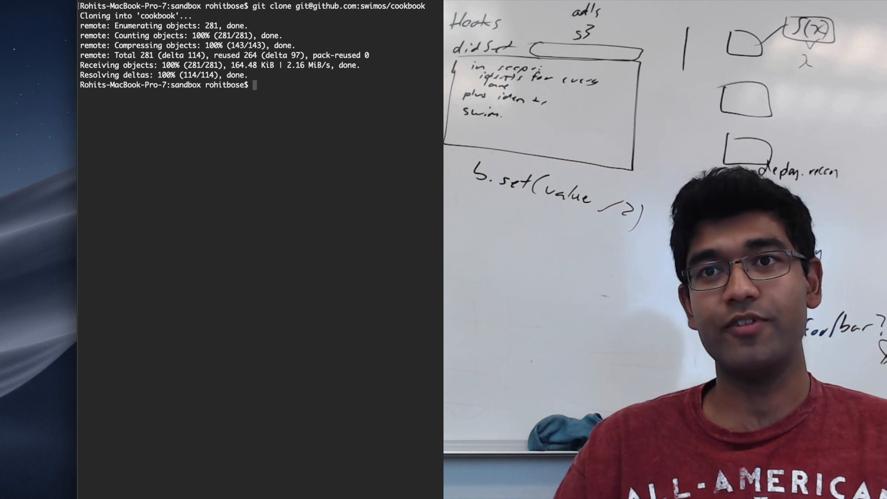
{"action": "type", "text": "git clone g"}
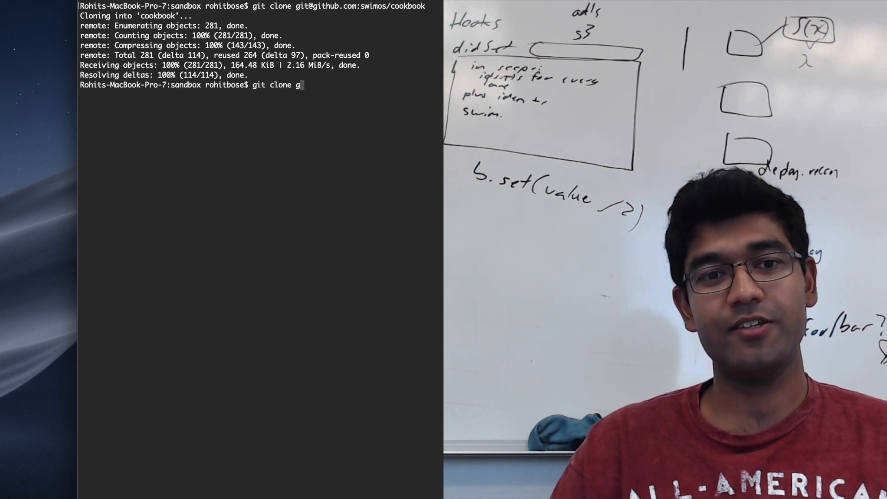
{"action": "type", "text": "https://gi"}
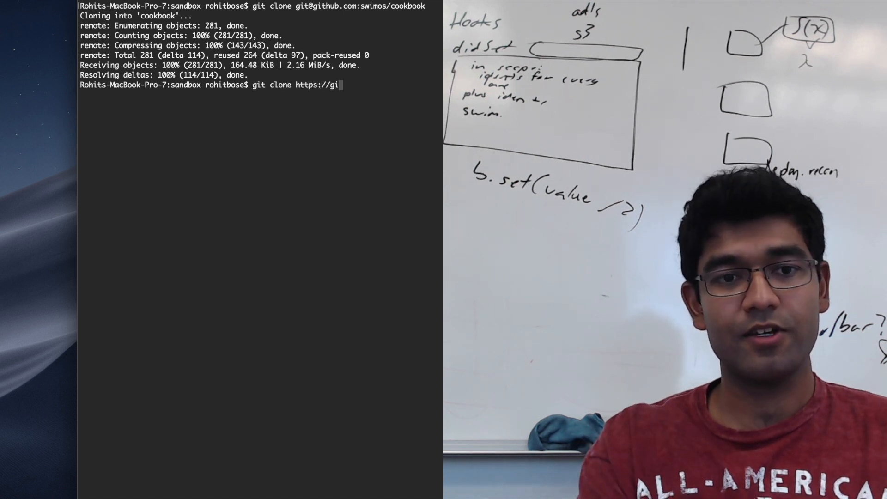
{"action": "type", "text": "thub.com/swim"}
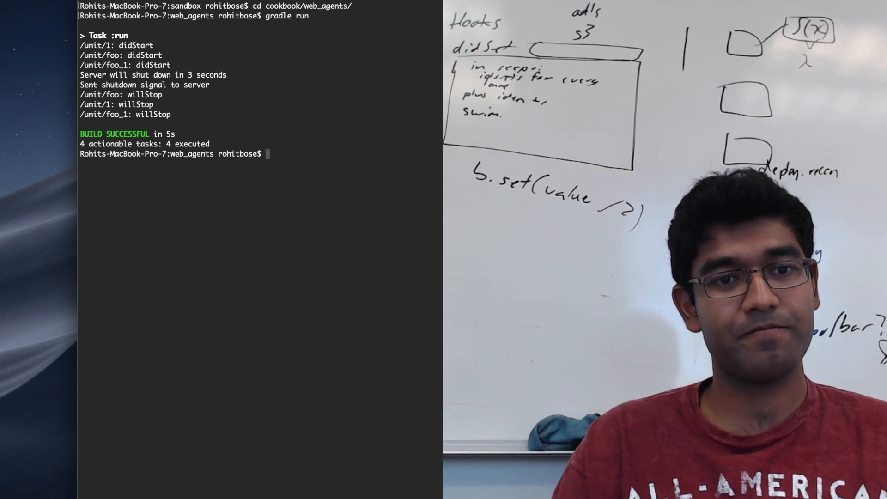
Step: Move into ../command_lanes/ and begin a cat command for the build file
{"action": "type", "text": "cd .."}
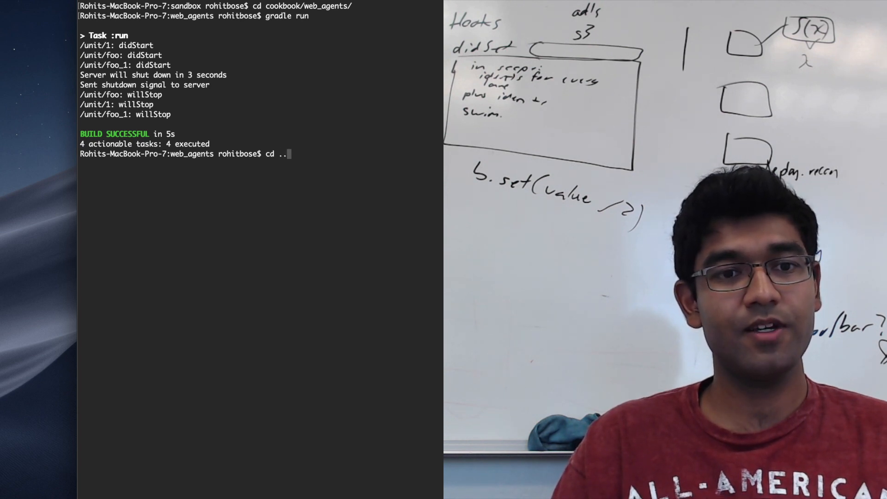
{"action": "type", "text": "/command_lanes/"}
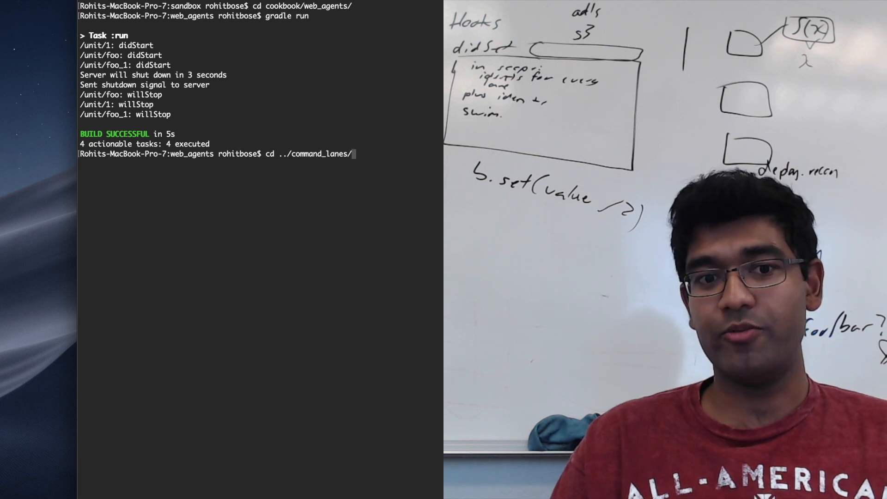
{"action": "key", "text": "Return"}
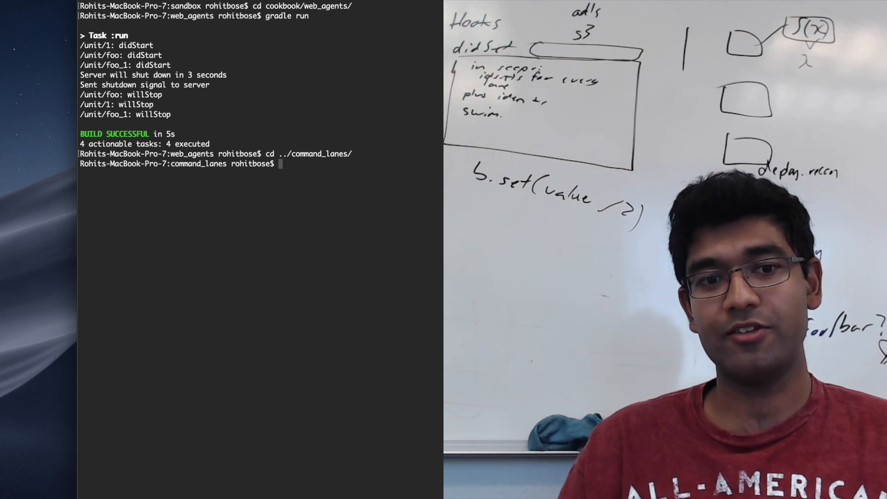
{"action": "type", "text": "cat buil"}
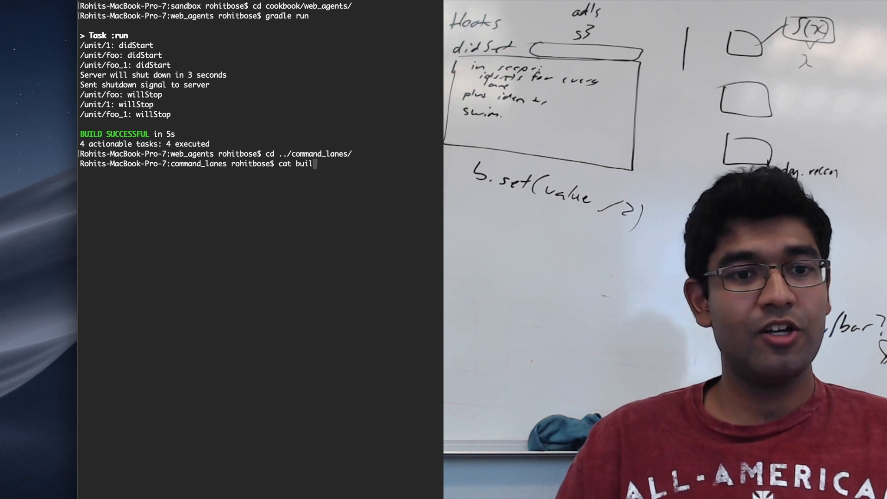
Step: Display the command_lanes build.gradle contents and scroll back through them
{"action": "type", "text": "d.gradle"}
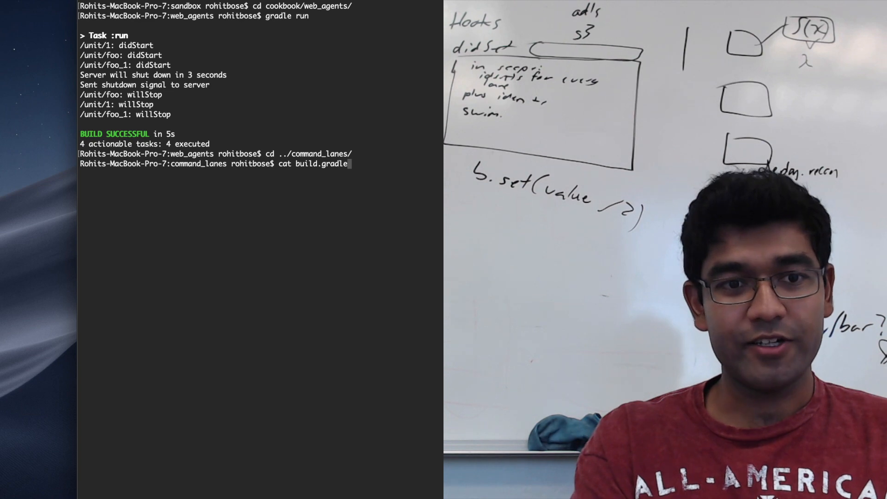
{"action": "key", "text": "Return"}
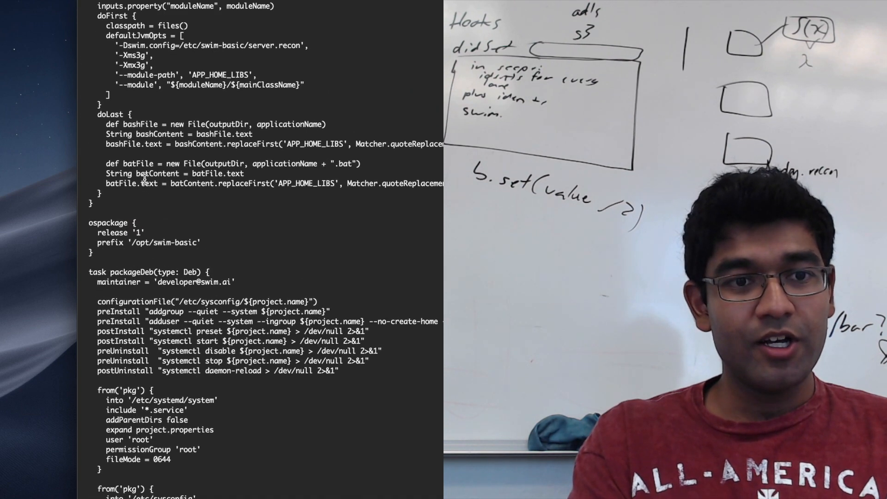
{"action": "scroll", "scroll_direction": "up", "scroll_amount": 3}
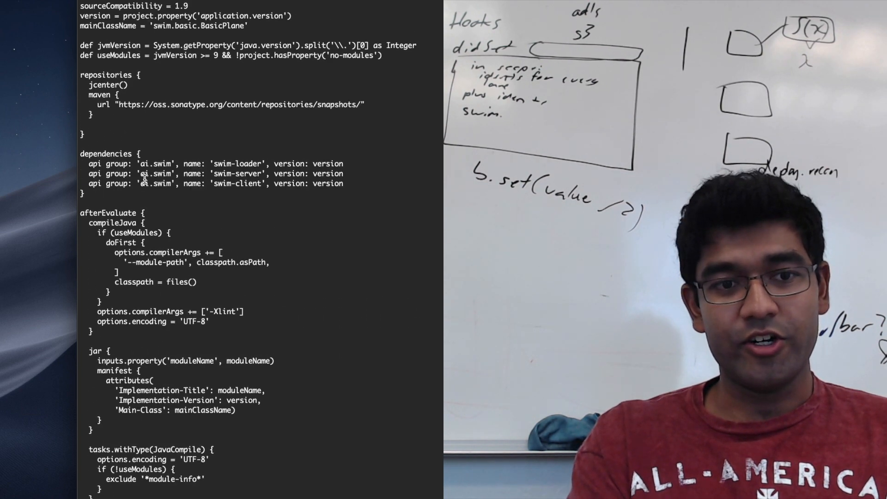
{"action": "scroll", "scroll_direction": "up", "scroll_amount": 3}
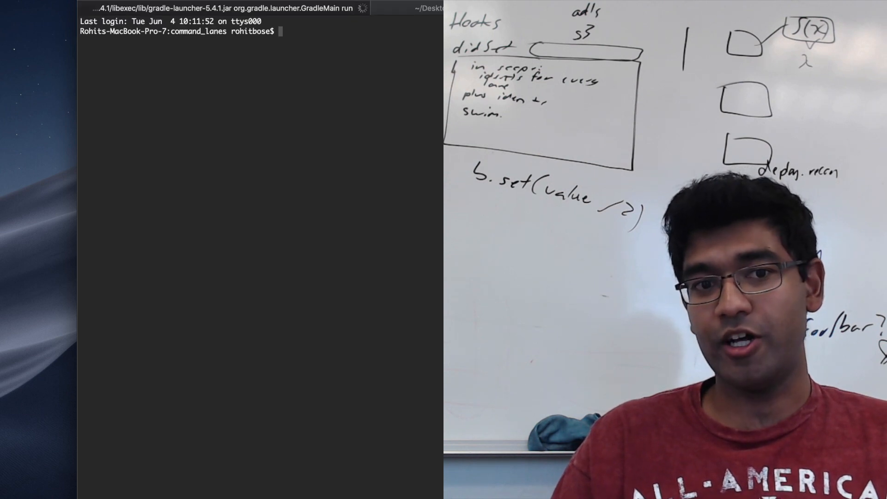
Step: In vim, comment out the old mainClassName and add mainClassName 'swim.basic.CustomClient'
{"action": "type", "text": "vim build.gradl"}
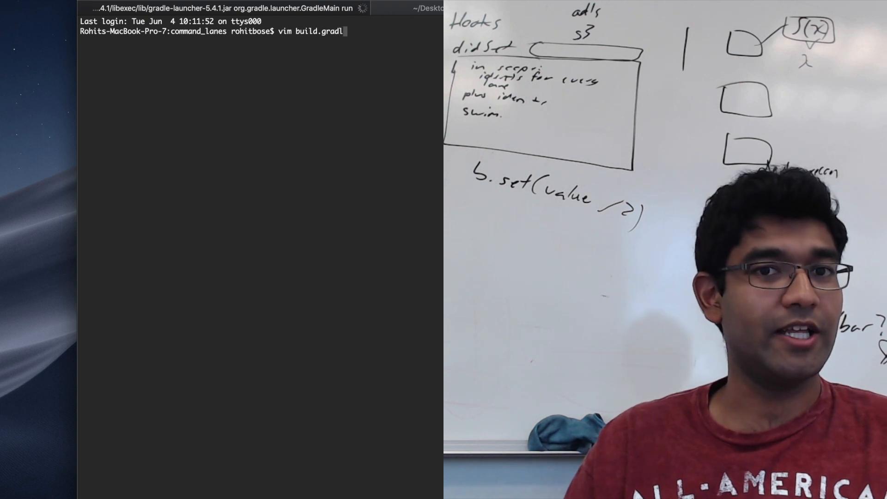
{"action": "type", "text": "e"}
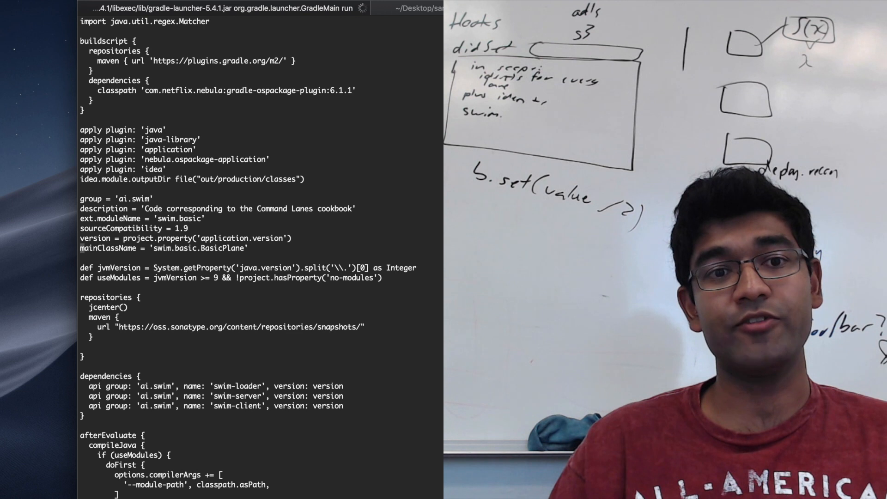
{"action": "type", "text": "//"}
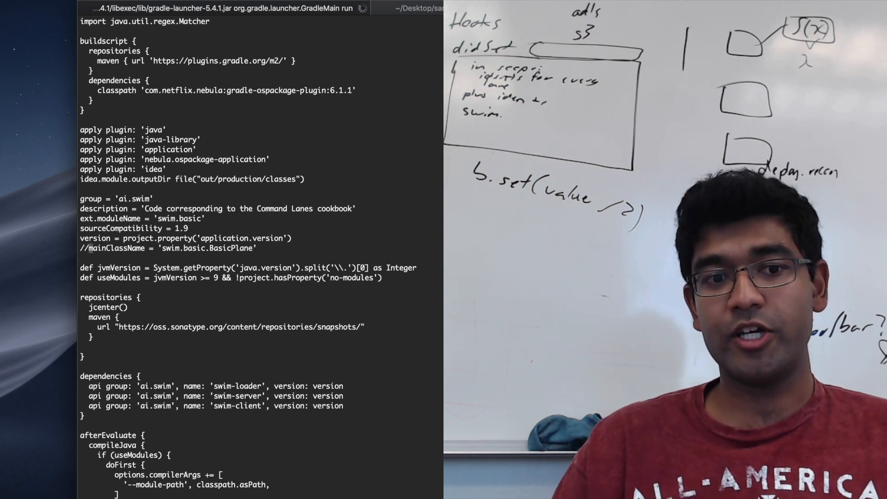
{"action": "type", "text": "mainClassName = '"}
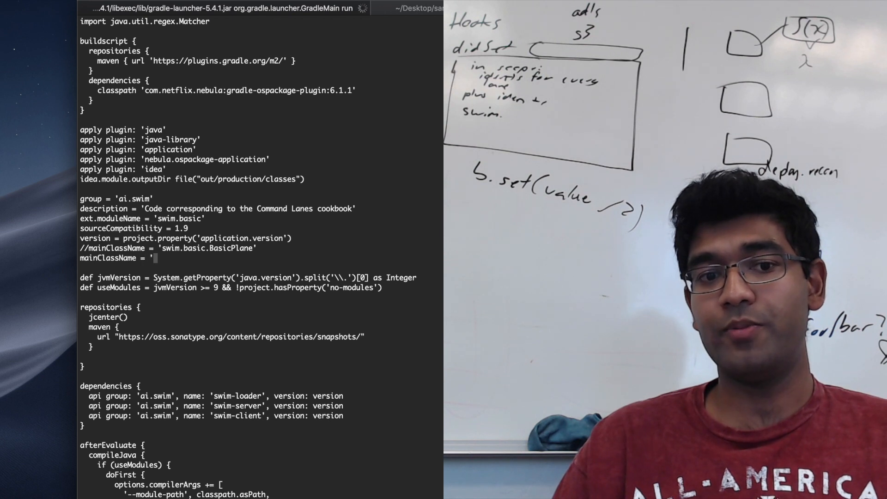
{"action": "type", "text": "swim.basic"}
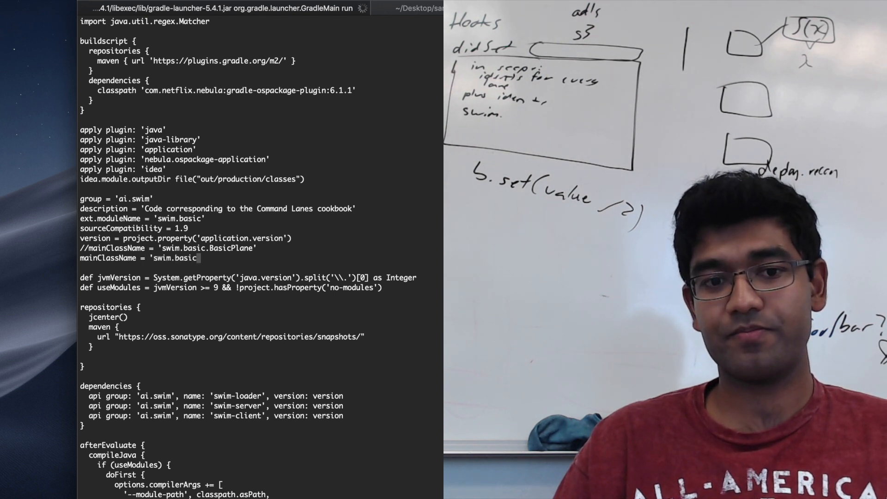
{"action": "type", "text": "CustomClient"}
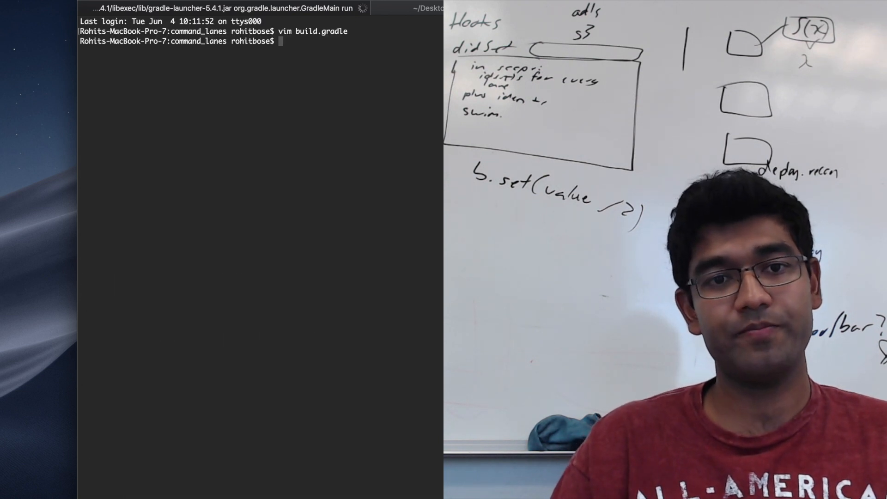
Step: Launch gradle run from the second shell to start the CustomClient
{"action": "type", "text": "gradle run"}
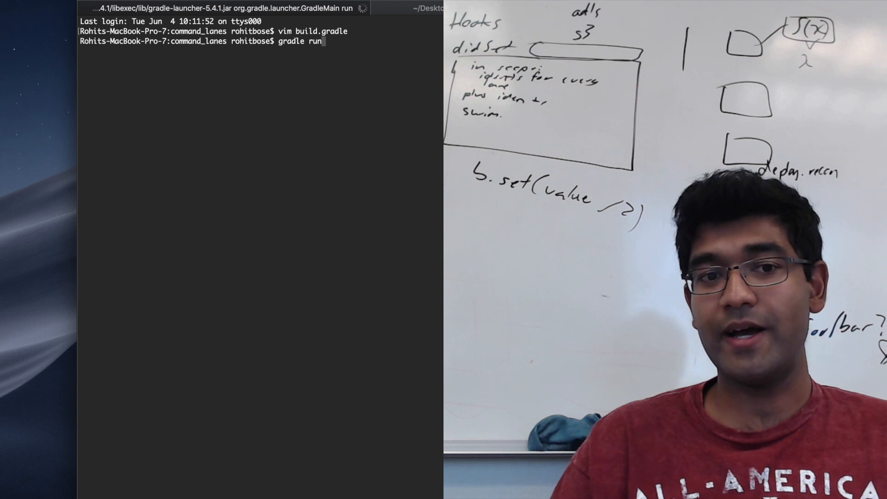
{"action": "key", "text": "Return"}
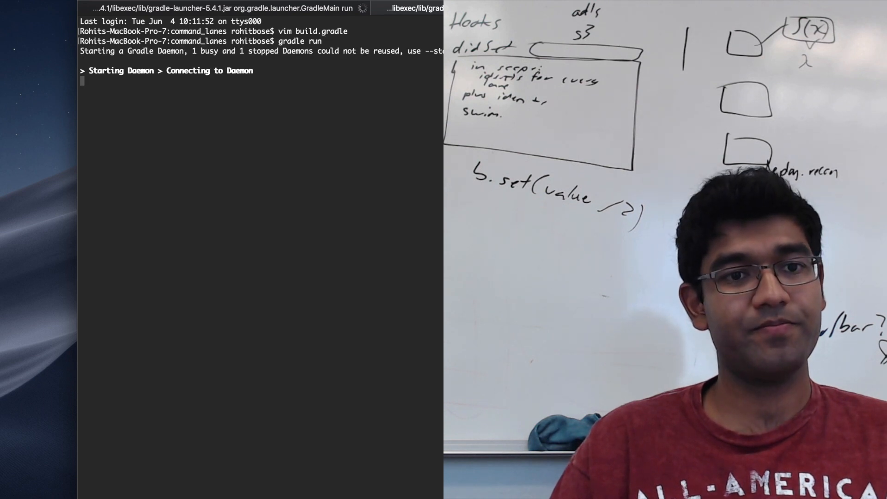